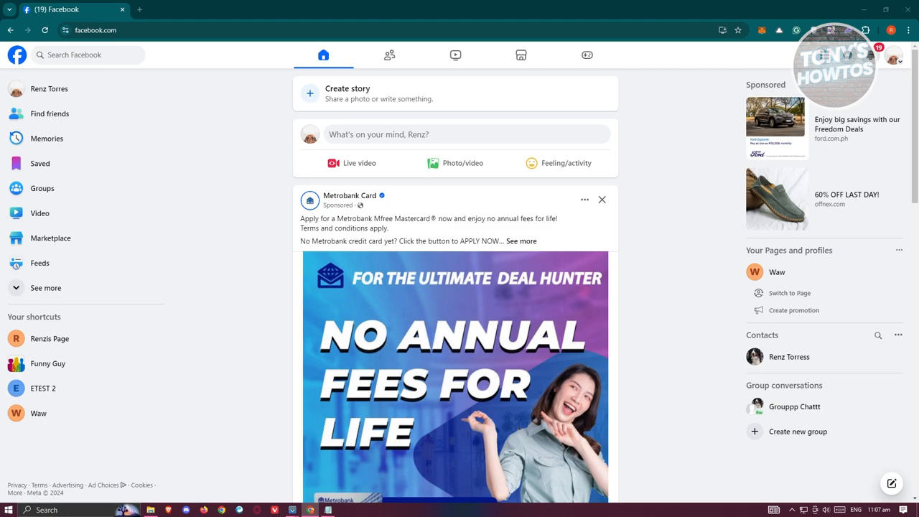
mouse_move(910, 69)
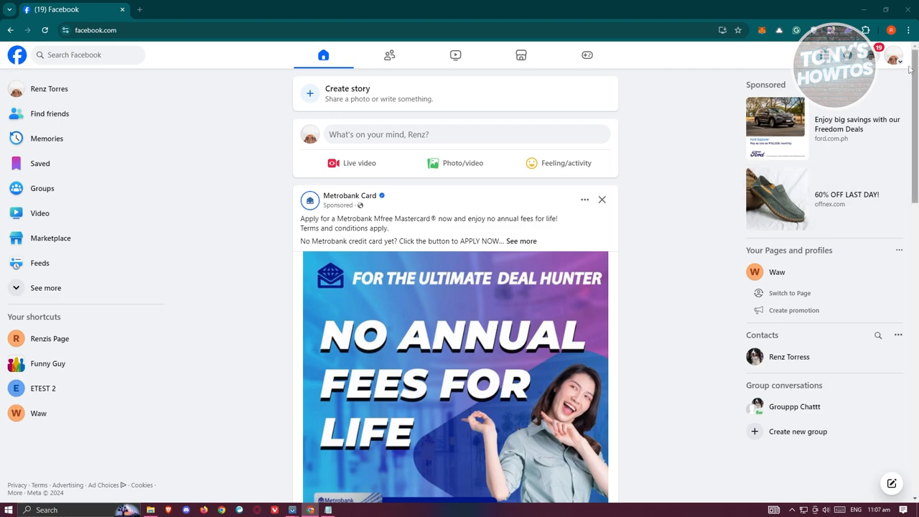
- Switch from the personal profile to act as Renzis Page
click(895, 58)
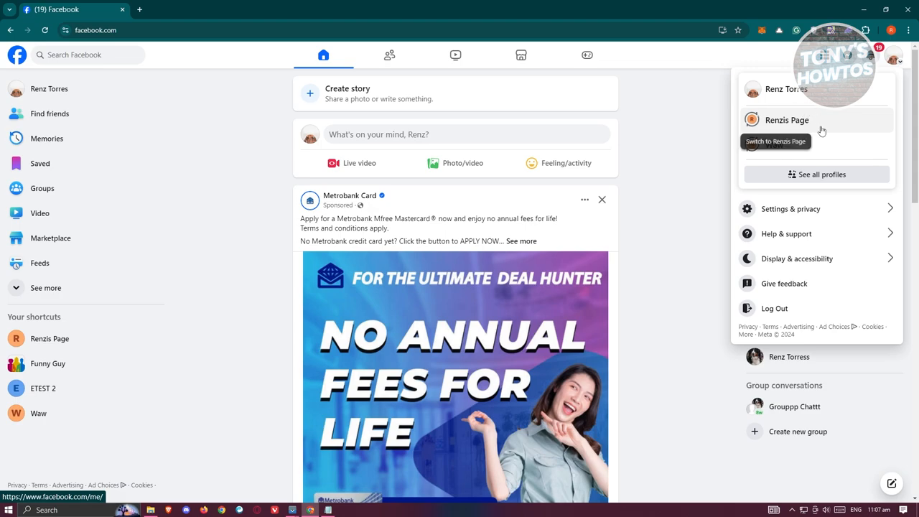
click(786, 120)
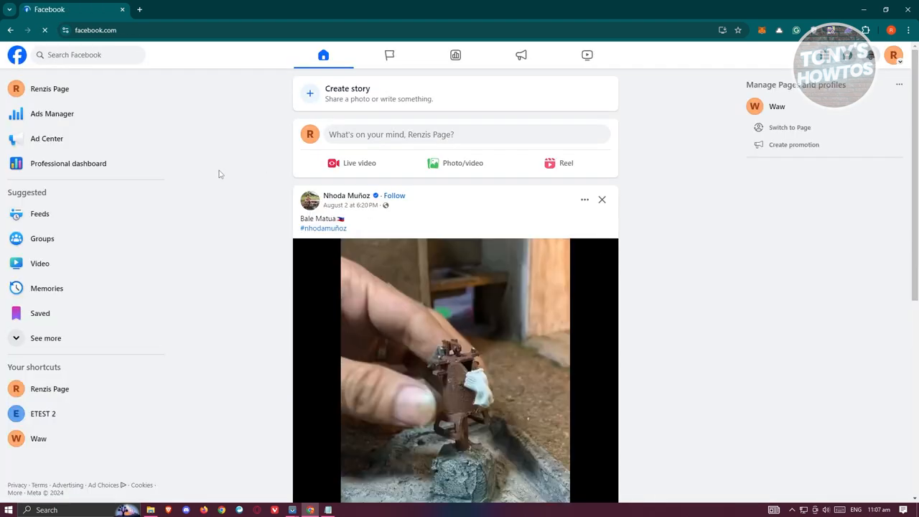
- Open Renzis Page's own profile from the left sidebar
click(50, 88)
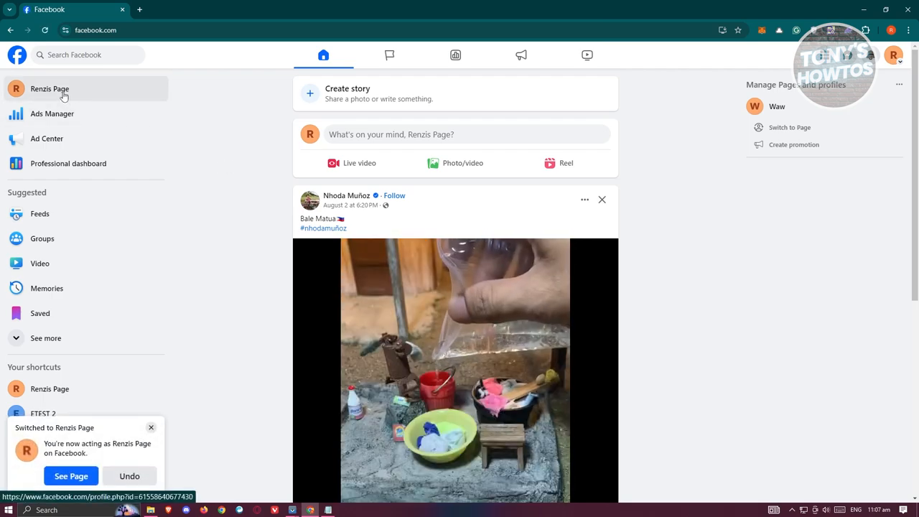
click(71, 476)
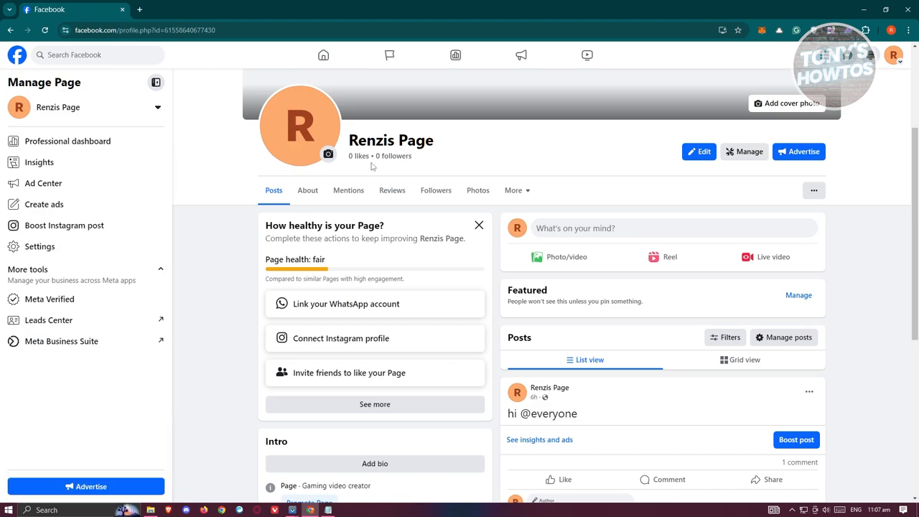
mouse_move(110, 227)
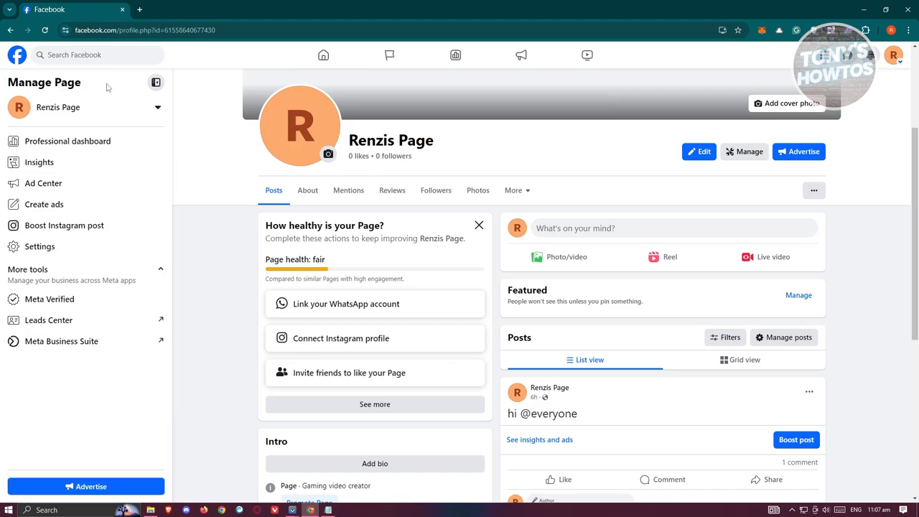
mouse_move(67, 141)
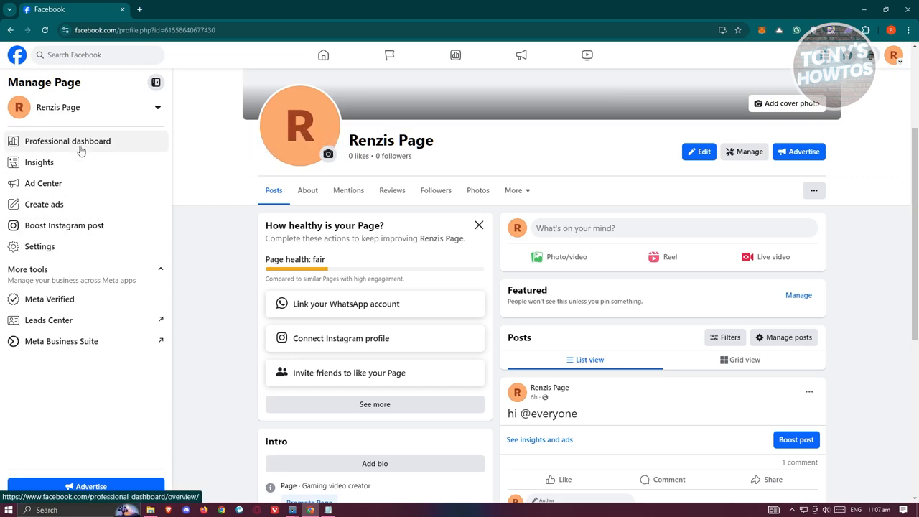
- Go through the Professional dashboard to the page's Events tools and view the empty events list
click(67, 141)
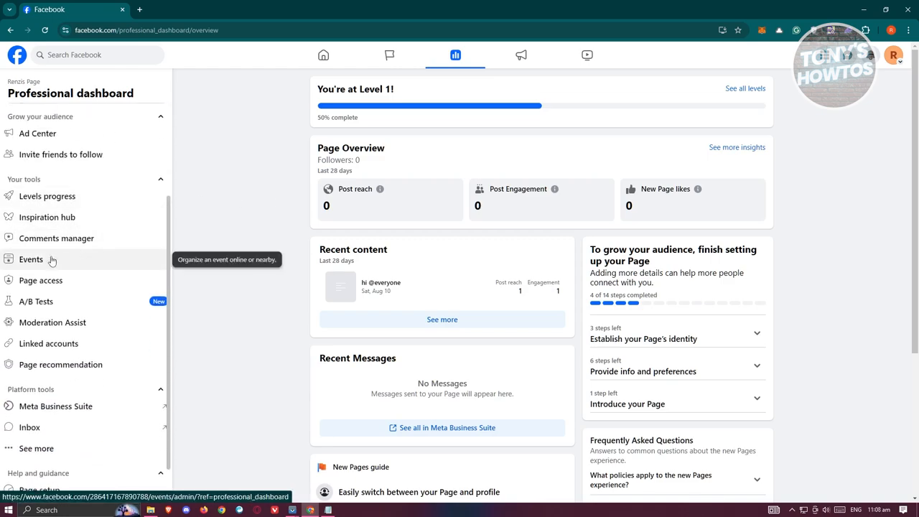
click(31, 260)
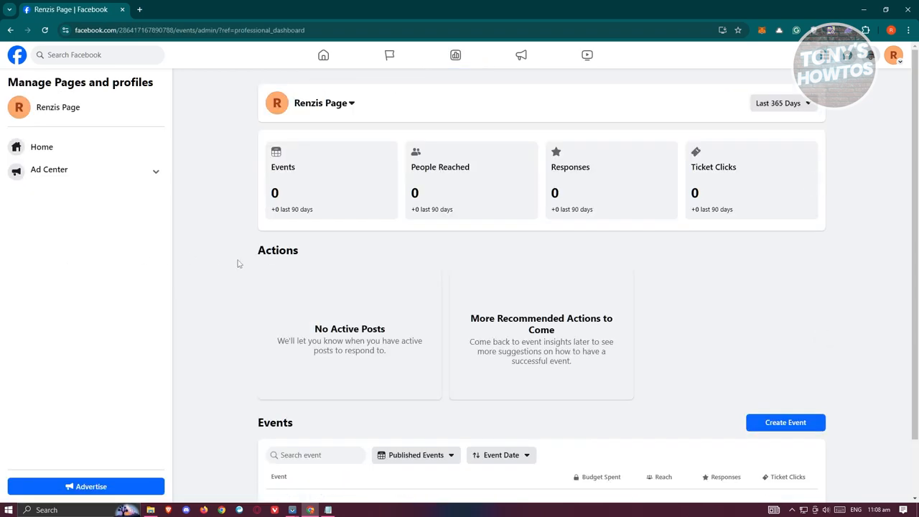
mouse_move(282, 178)
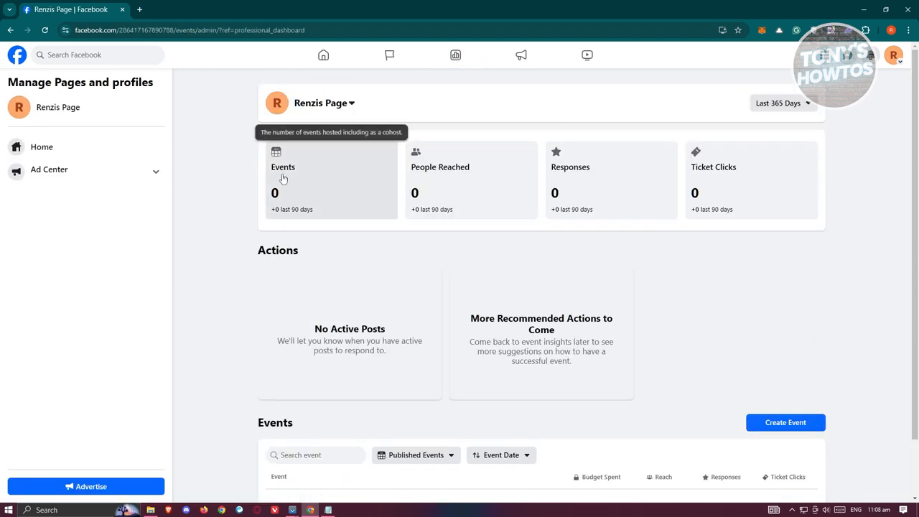
mouse_move(622, 220)
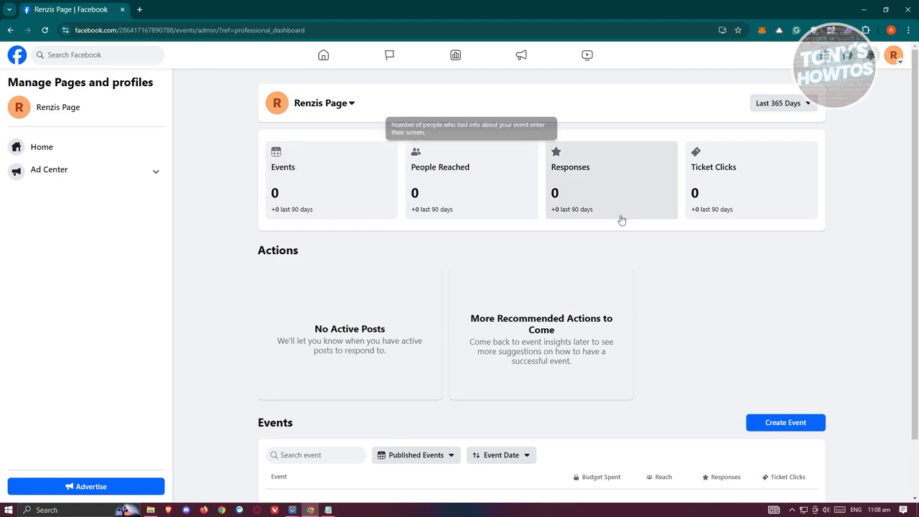
mouse_move(783, 248)
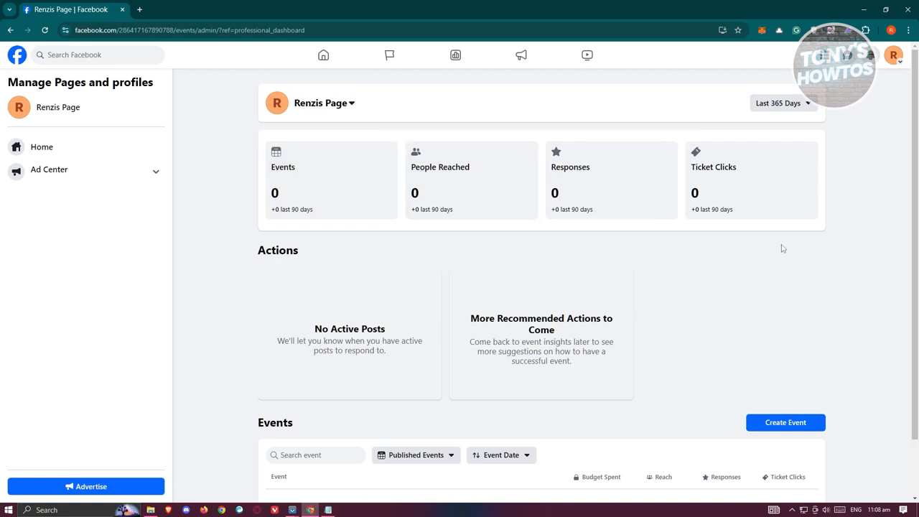
scroll(down, 3)
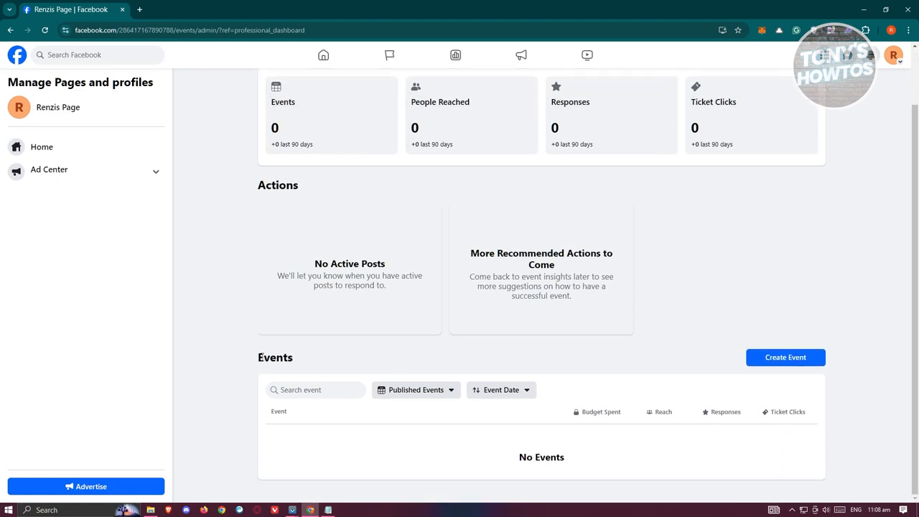
- Start a new event form, adding then removing the end date and time fields
click(785, 357)
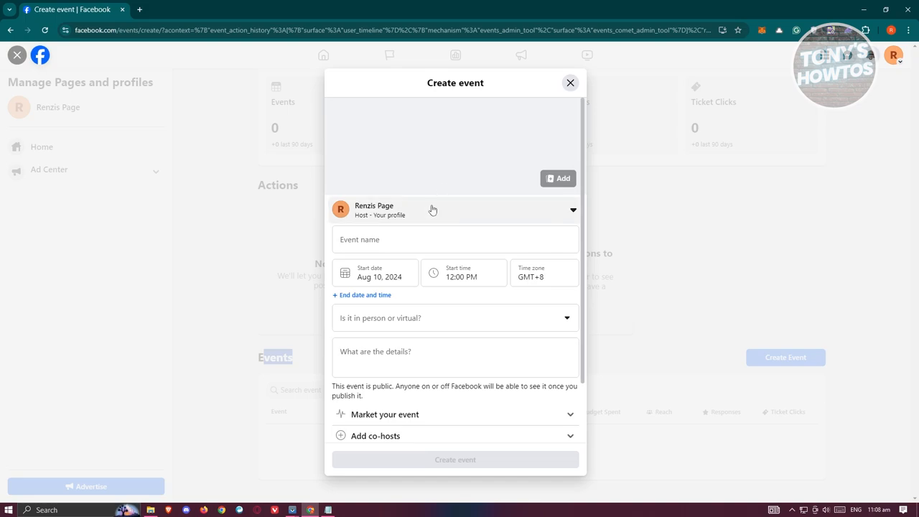
mouse_move(397, 135)
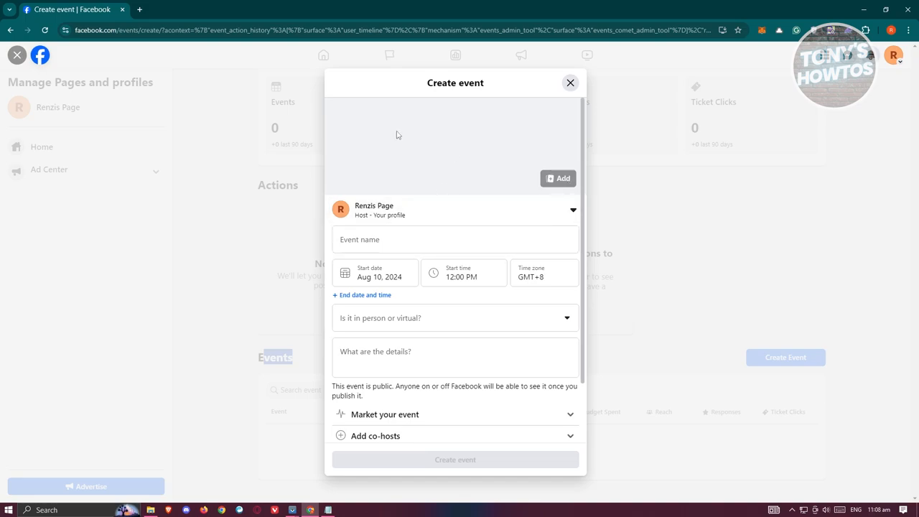
scroll(down, 3)
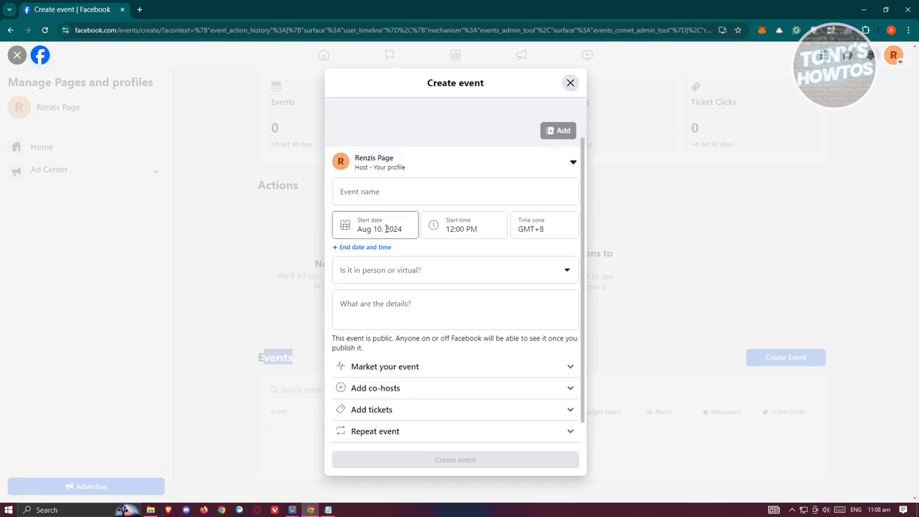
click(375, 224)
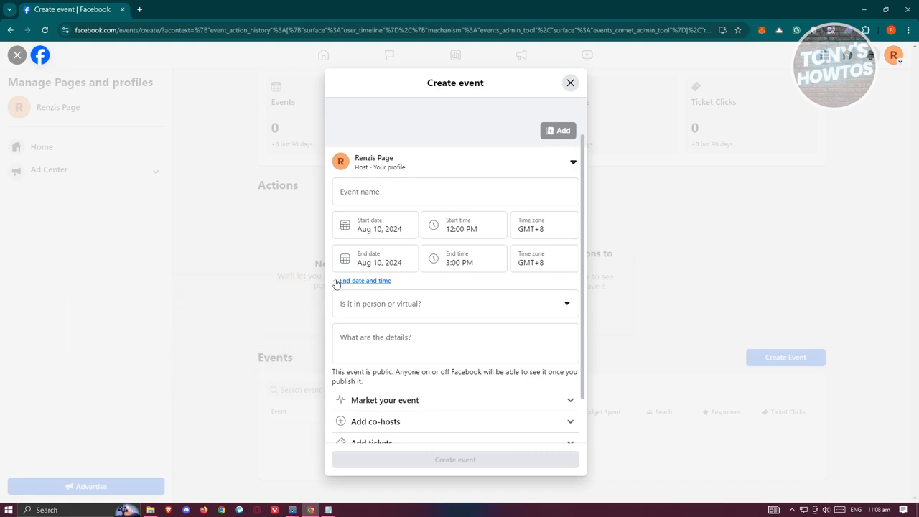
click(362, 281)
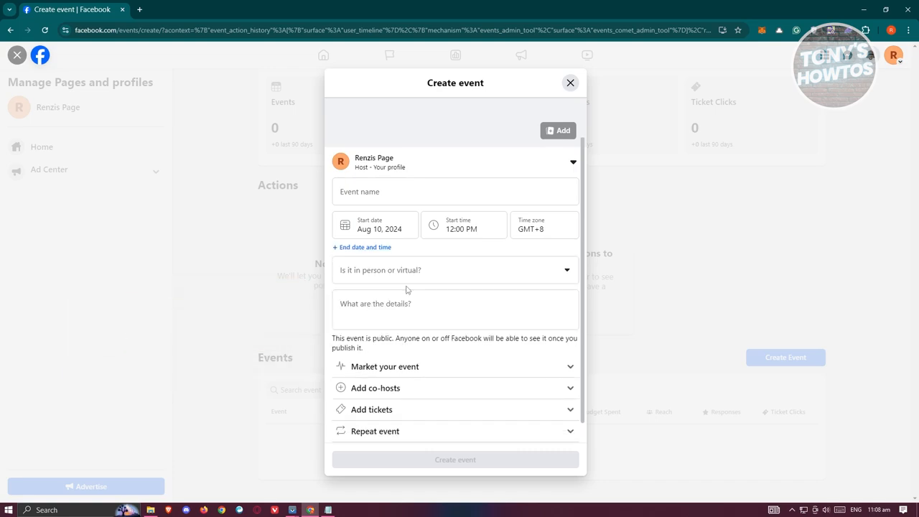
scroll(down, 3)
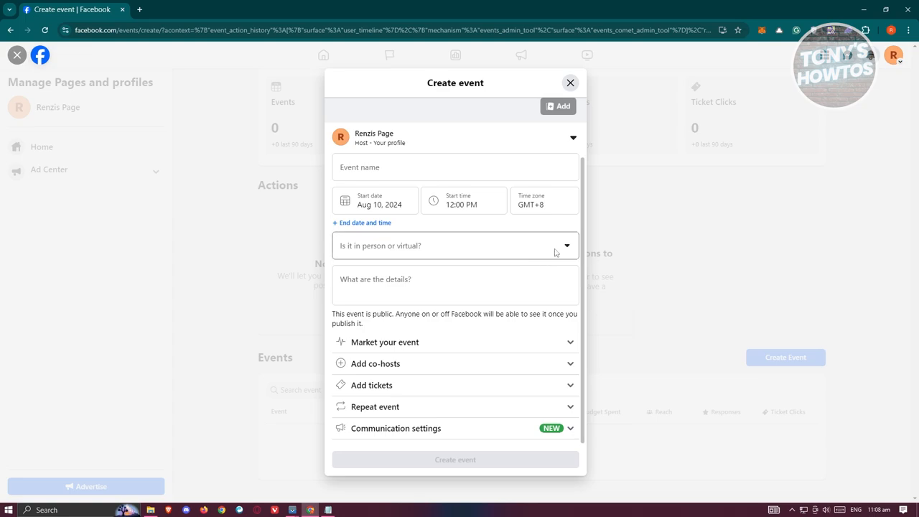
- Expand the Market your event, Add co-hosts and Add tickets sections of the form
click(454, 245)
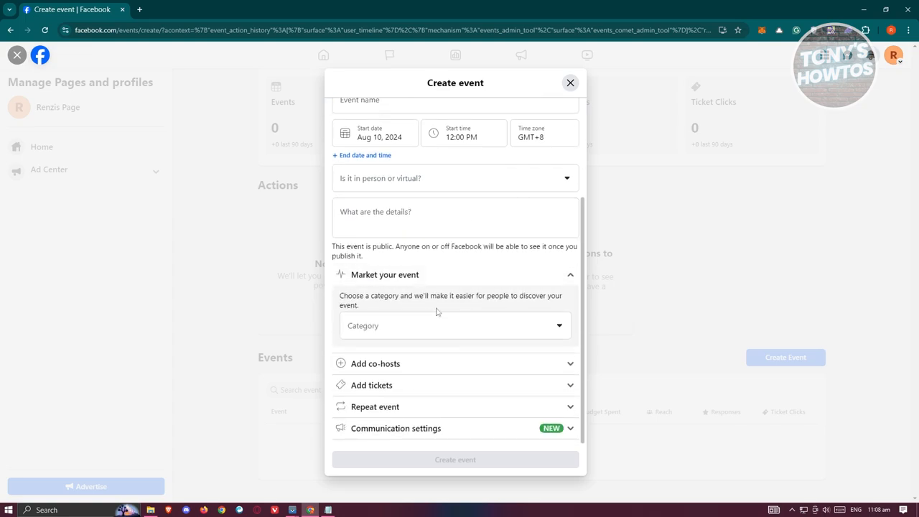
click(455, 326)
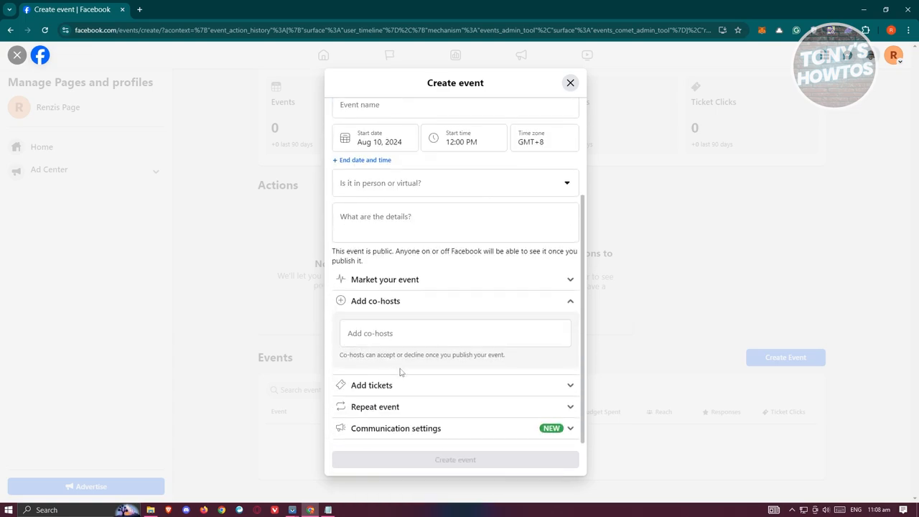
click(456, 333)
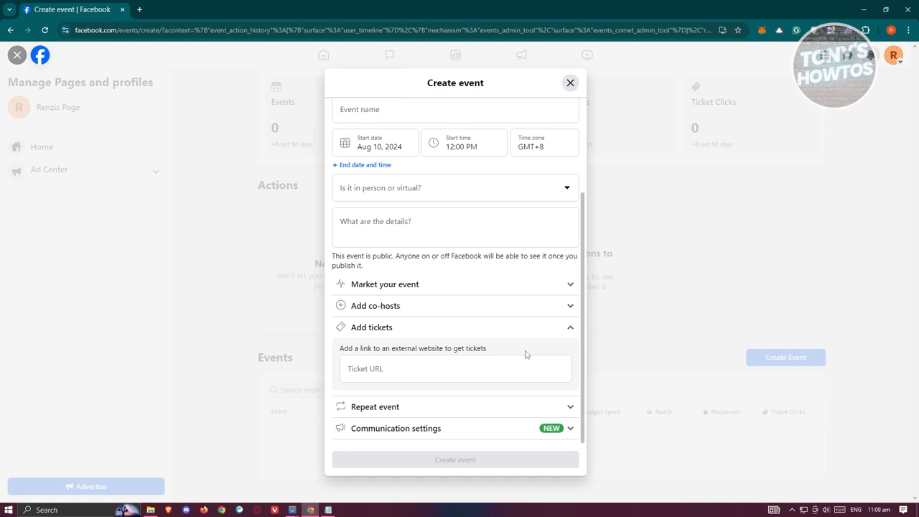
- Expand Repeat event and check the Frequency choices, keeping Never
click(455, 369)
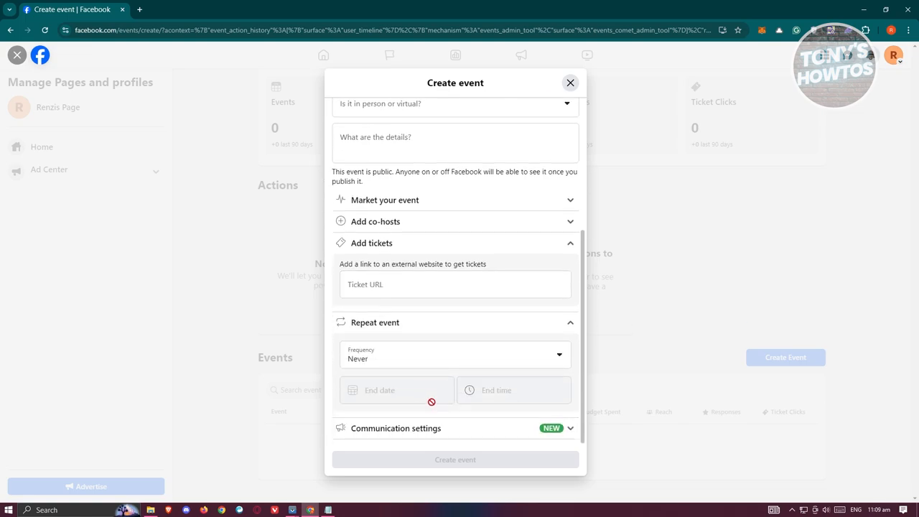
click(455, 355)
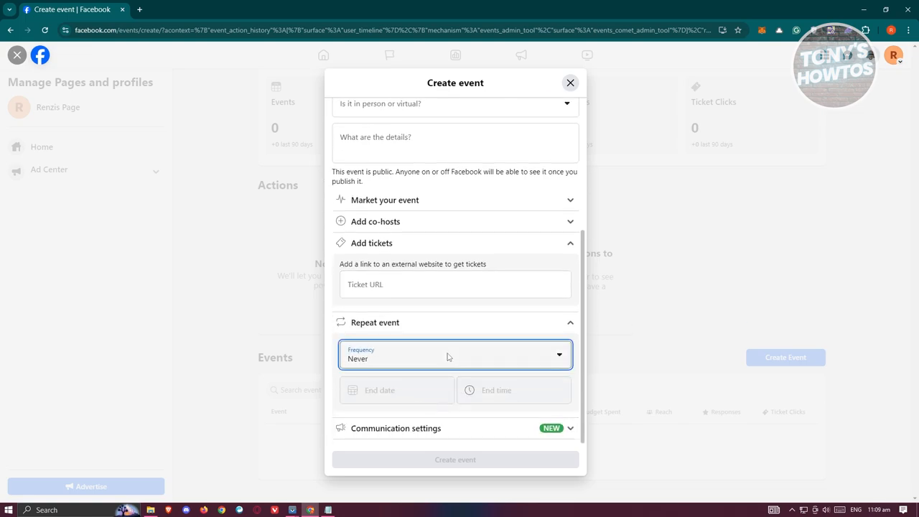
click(455, 354)
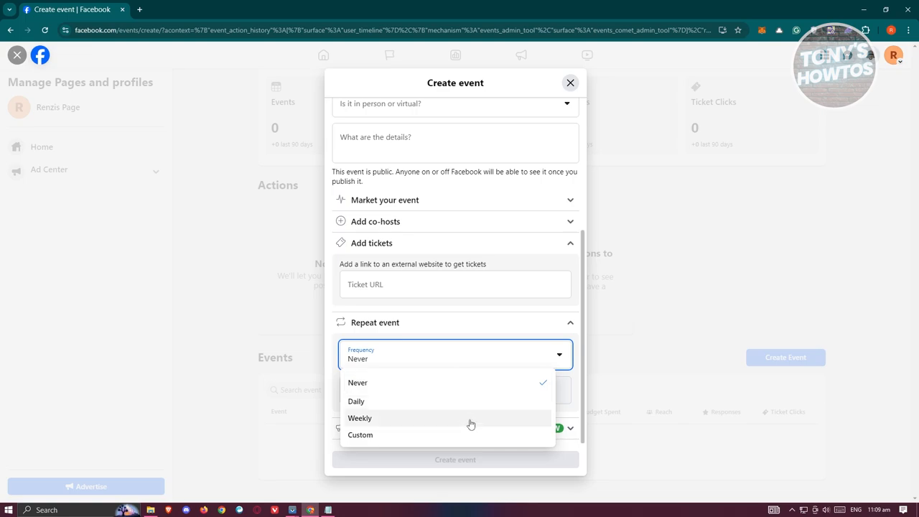
mouse_move(466, 412)
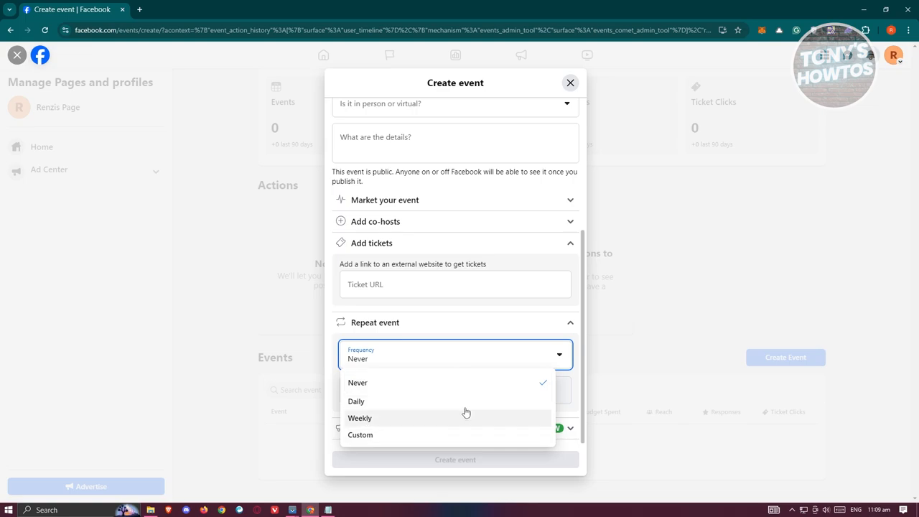
click(357, 382)
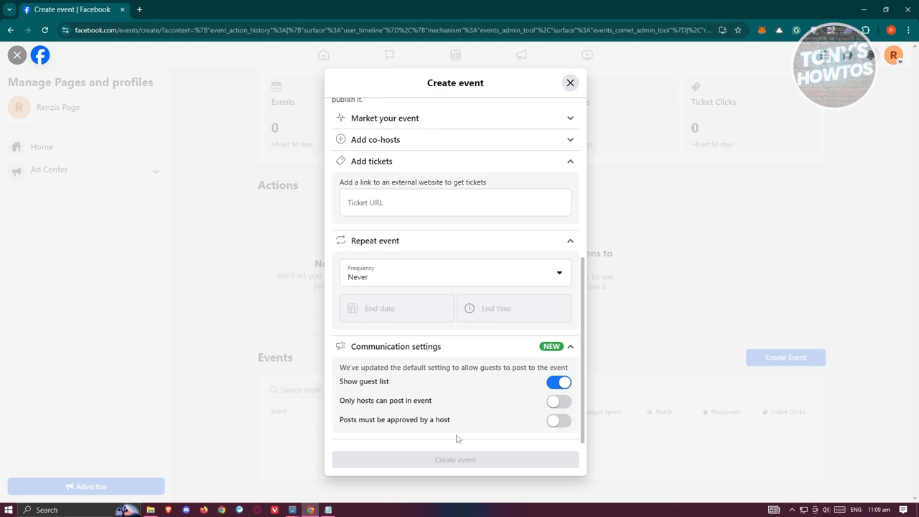
mouse_move(464, 437)
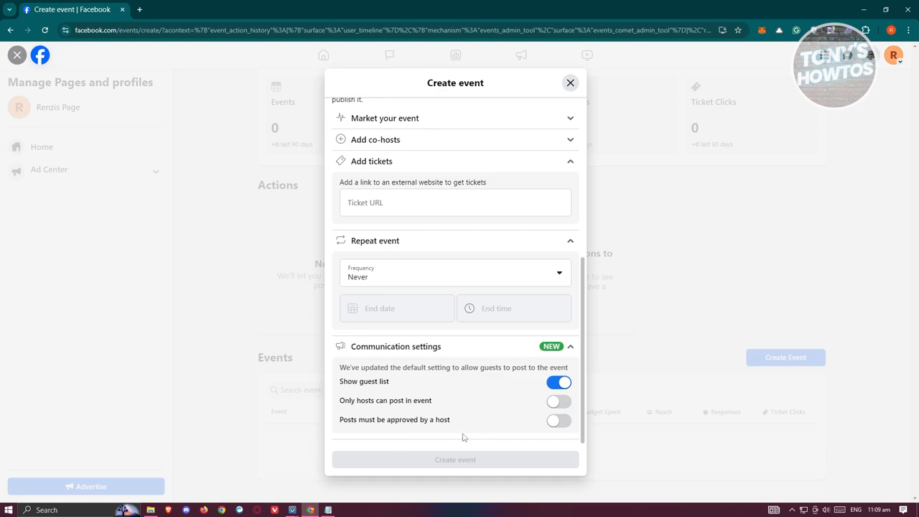
mouse_move(429, 381)
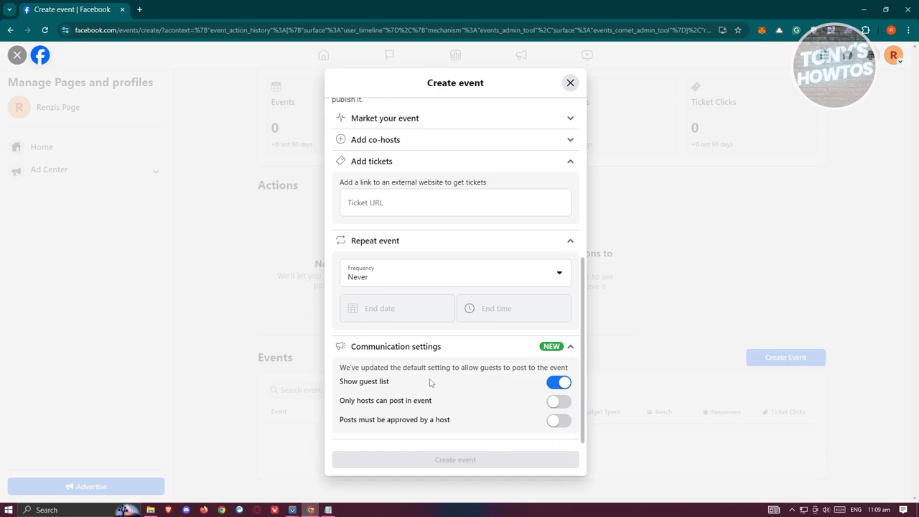